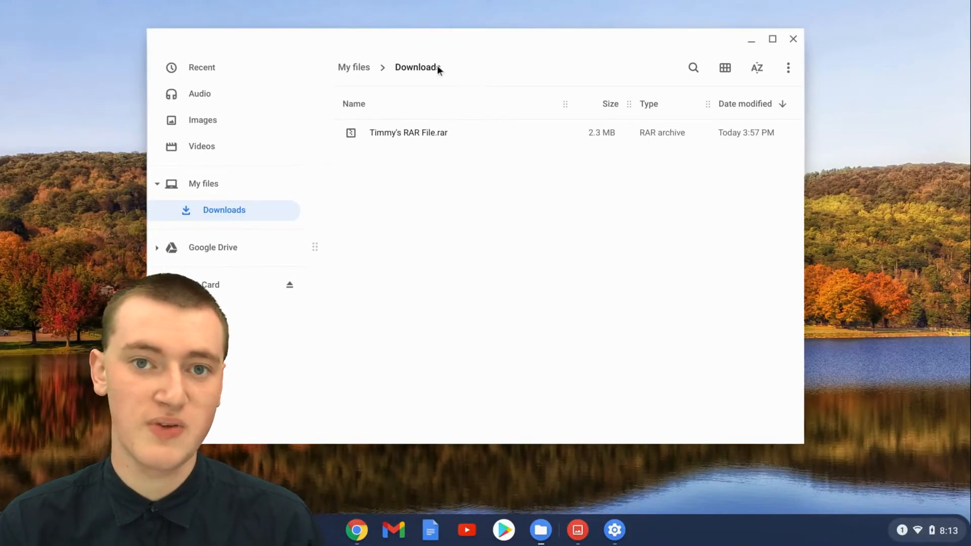
mouse_move(421, 79)
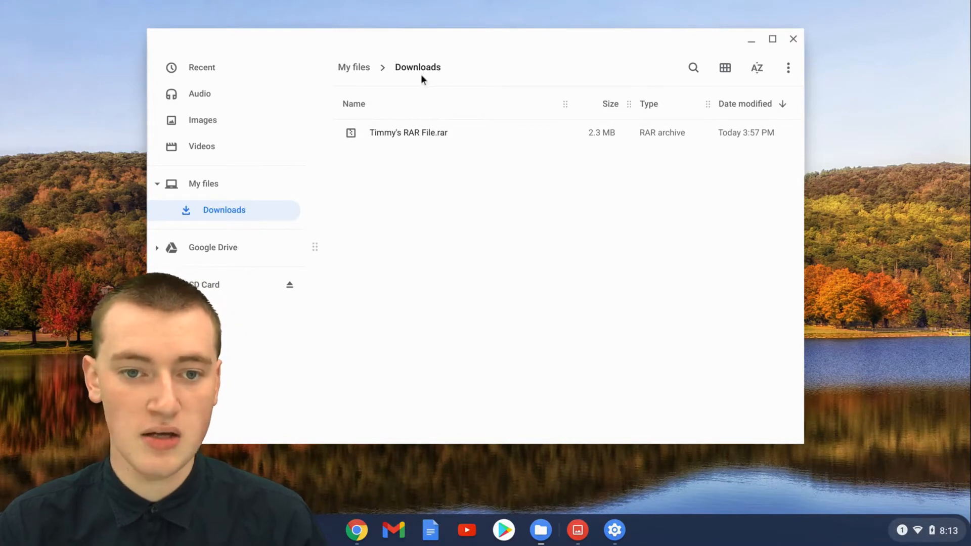
mouse_move(451, 146)
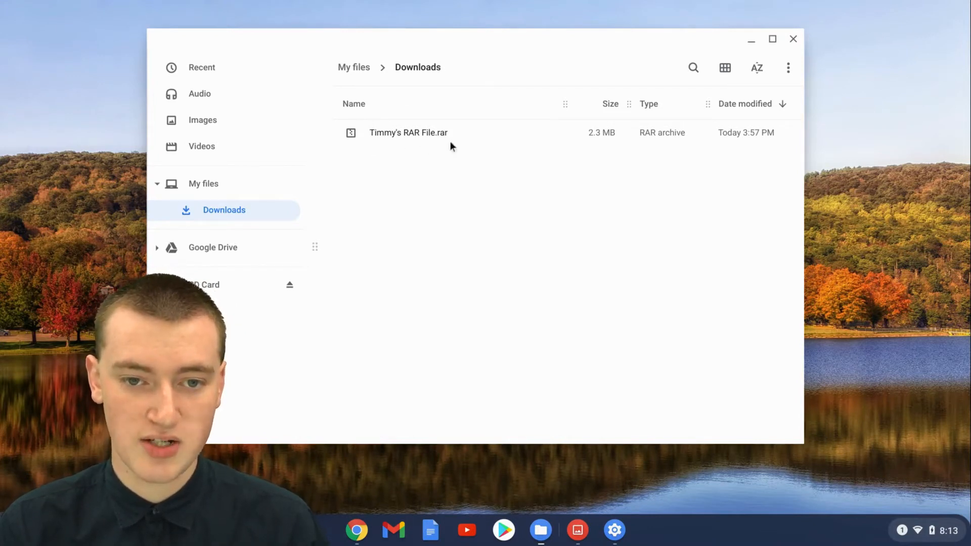
mouse_move(416, 180)
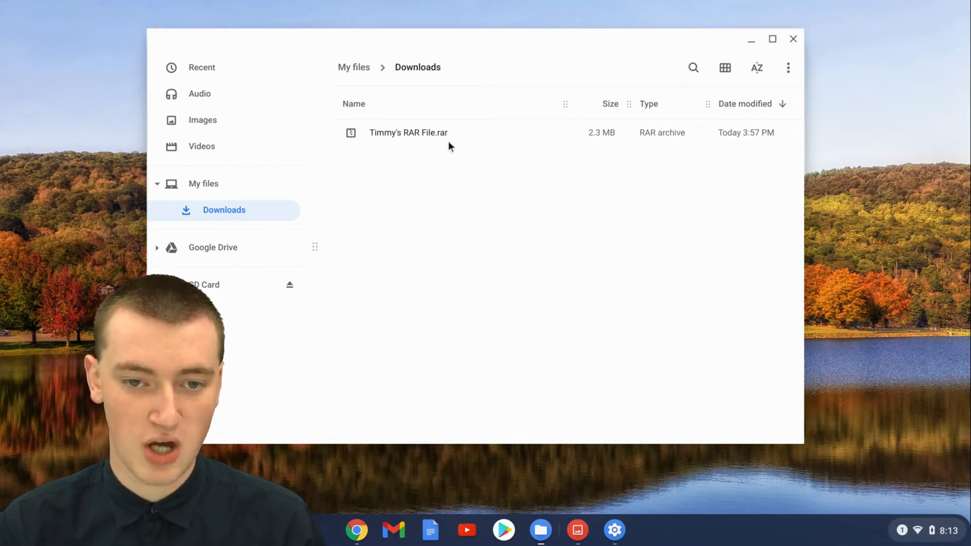
mouse_move(432, 224)
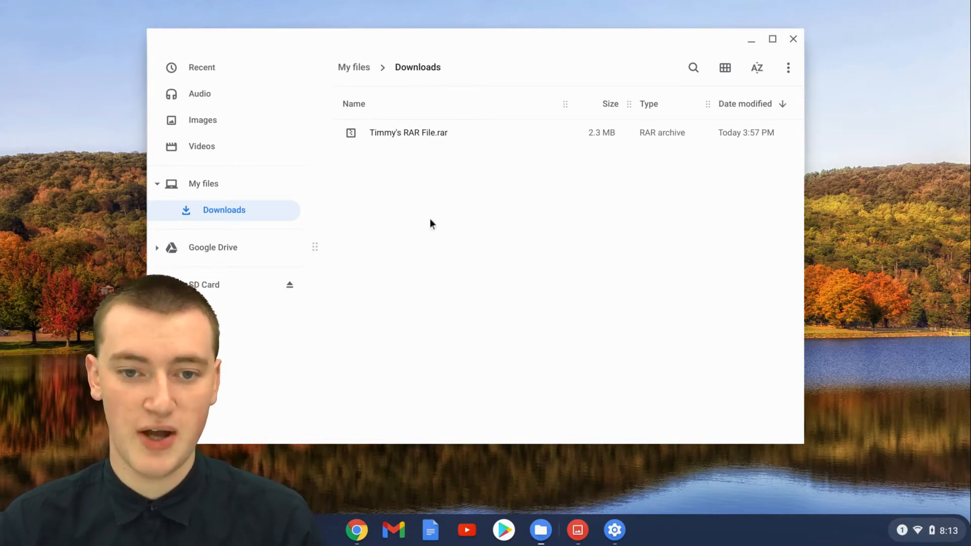
mouse_move(441, 137)
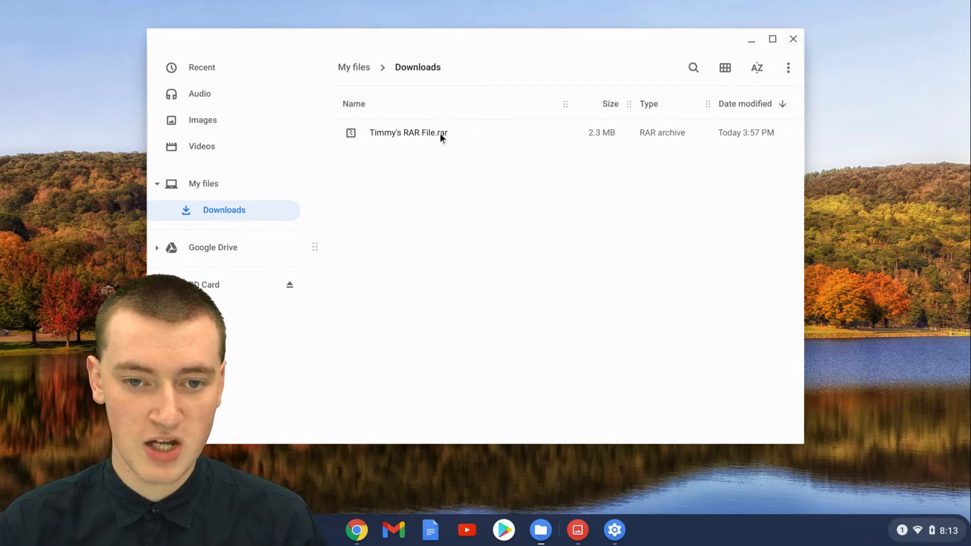
- Mount Timmy's RAR File.rar read-only and list its four JPEG images
double_click(408, 132)
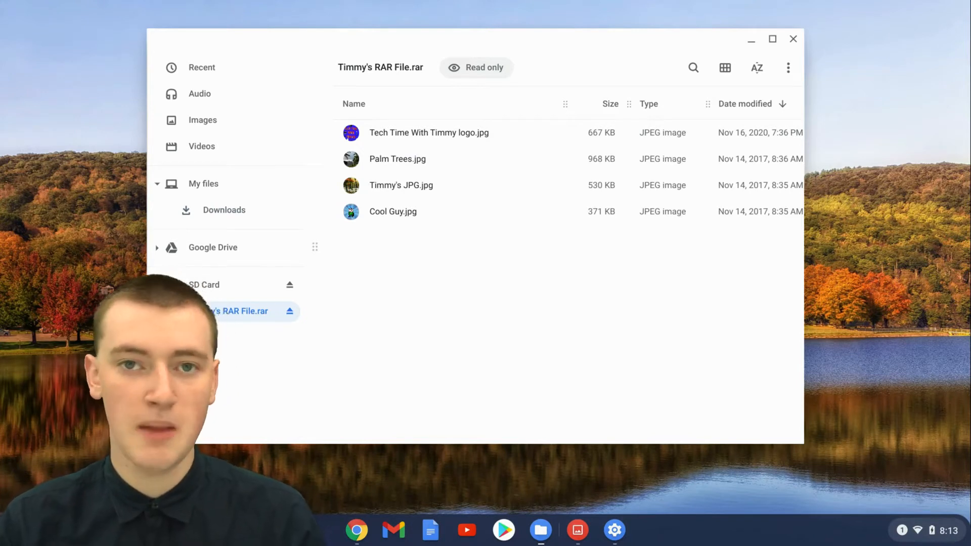
mouse_move(499, 95)
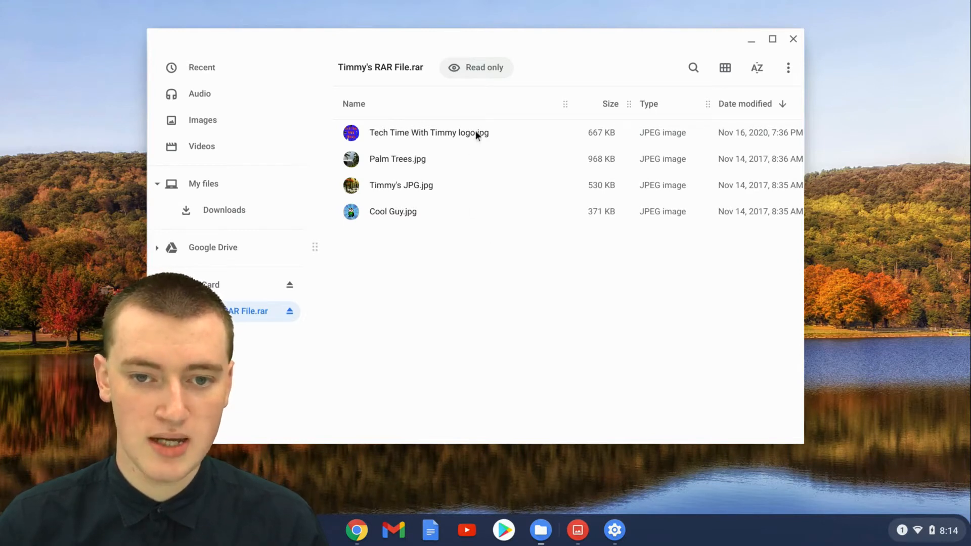
- Select all four JPEGs, from the logo image through Cool Guy.jpg
click(429, 133)
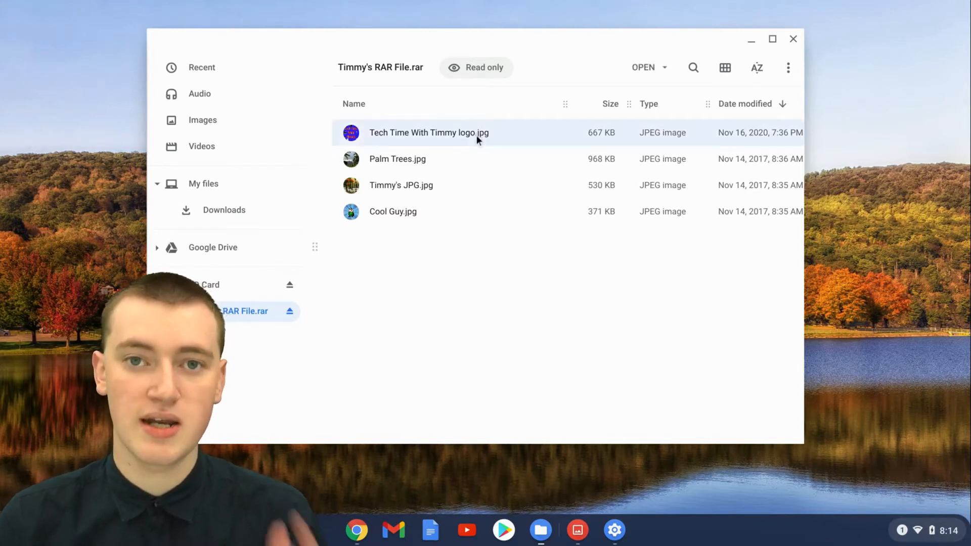
click(429, 133)
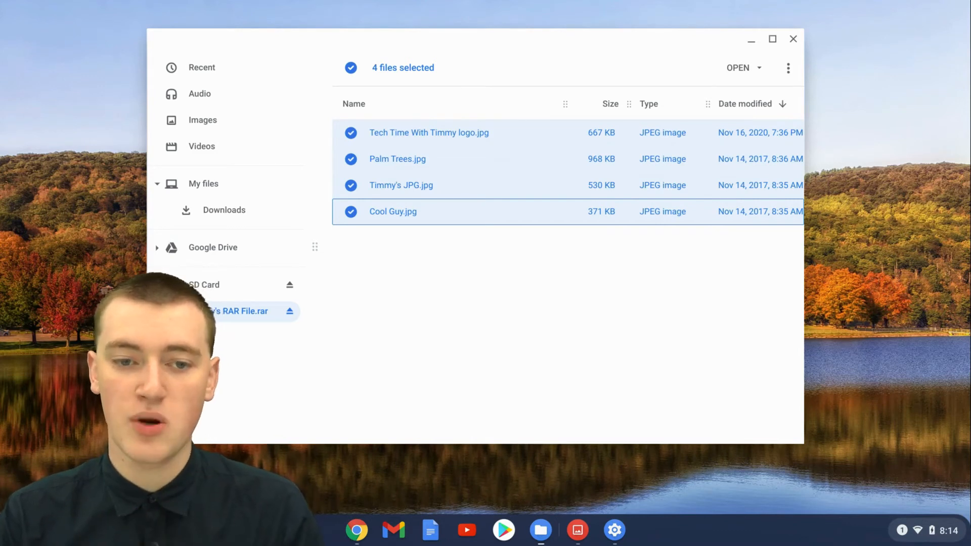
mouse_move(455, 138)
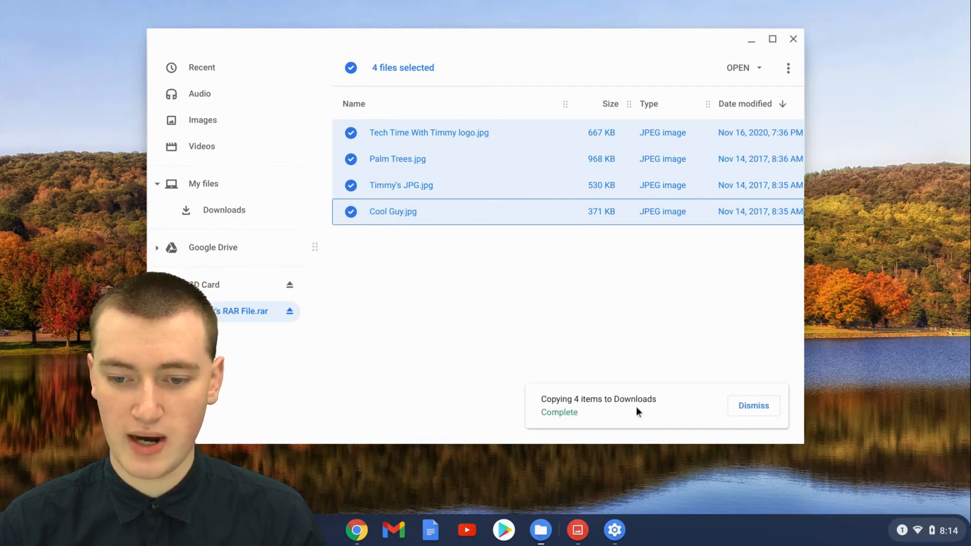
- Dismiss the copy-complete notification after the four JPEGs land in Downloads
click(753, 406)
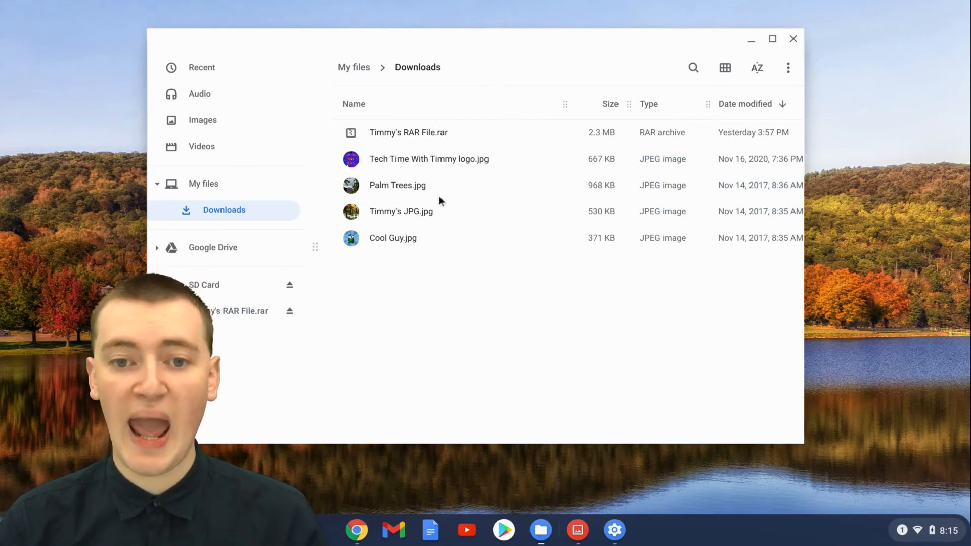
mouse_move(453, 176)
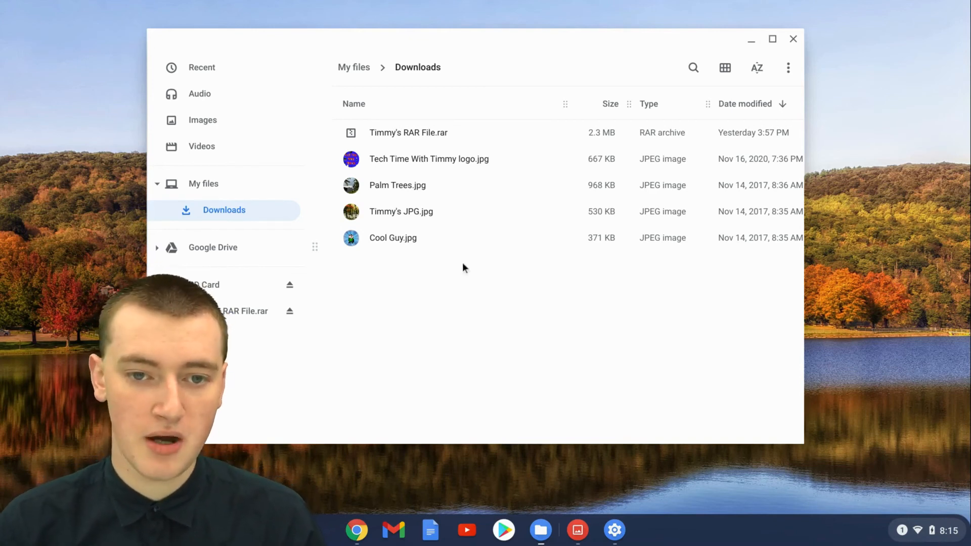
- Delete Timmy's RAR File.rar, leaving only the four JPEGs in Downloads
click(408, 132)
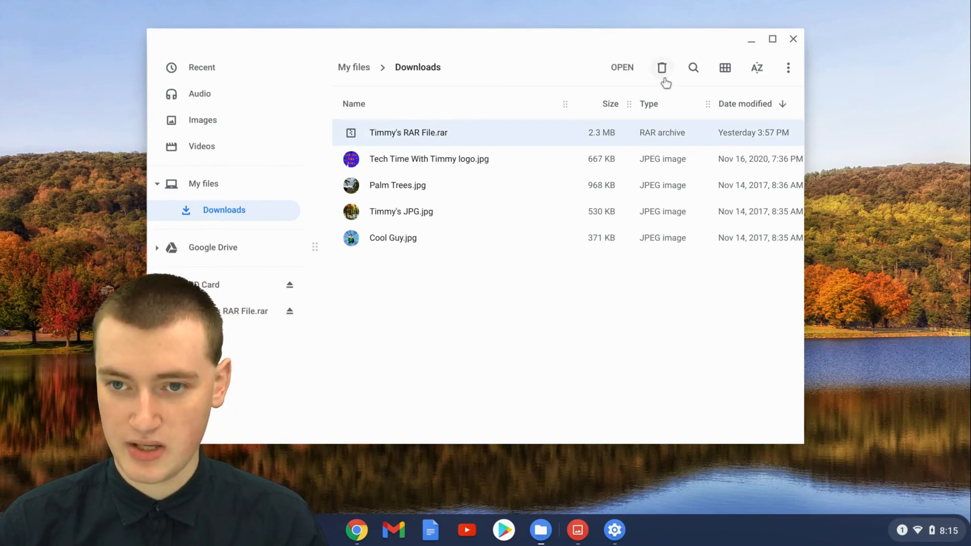
click(662, 67)
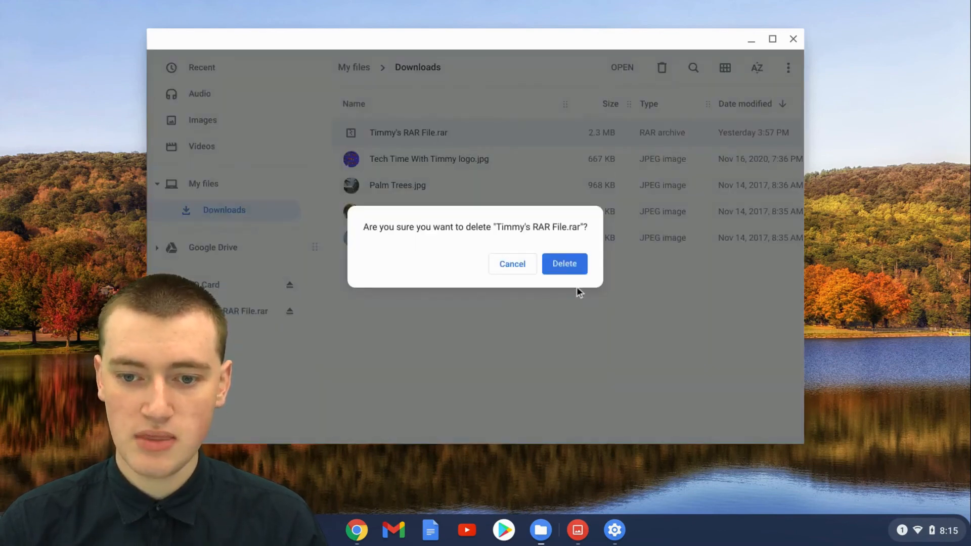
click(563, 264)
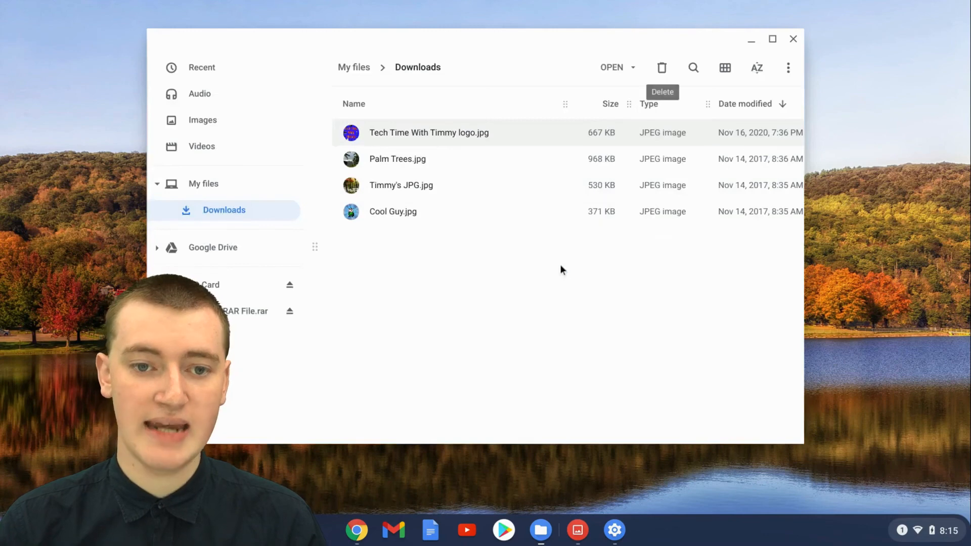